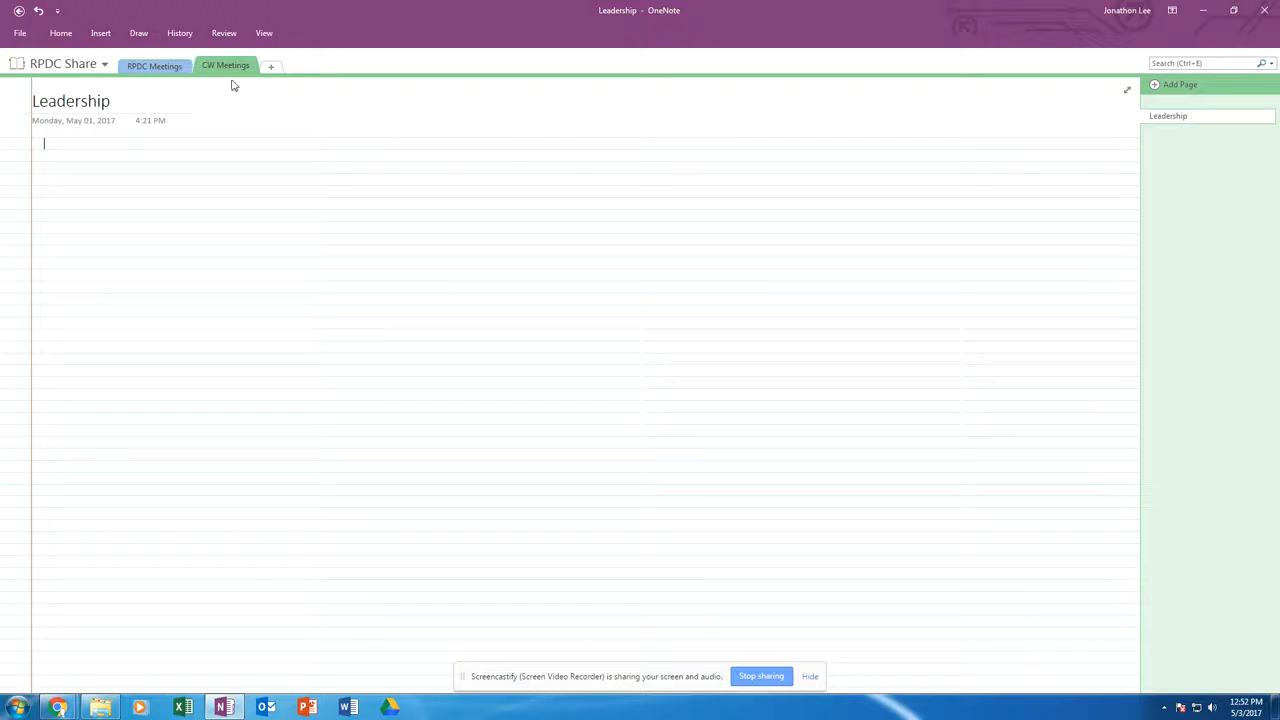
- Show the View ribbon with the window options for the Leadership page
left_click(264, 32)
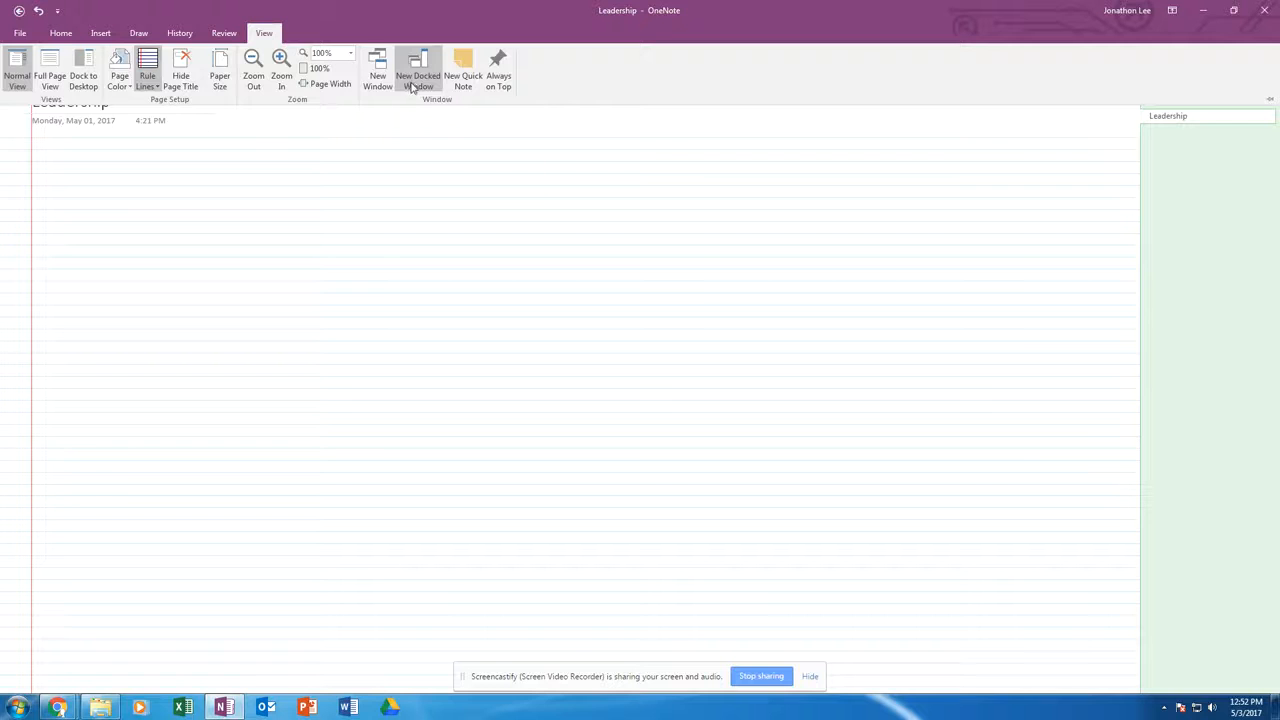
mouse_move(418, 76)
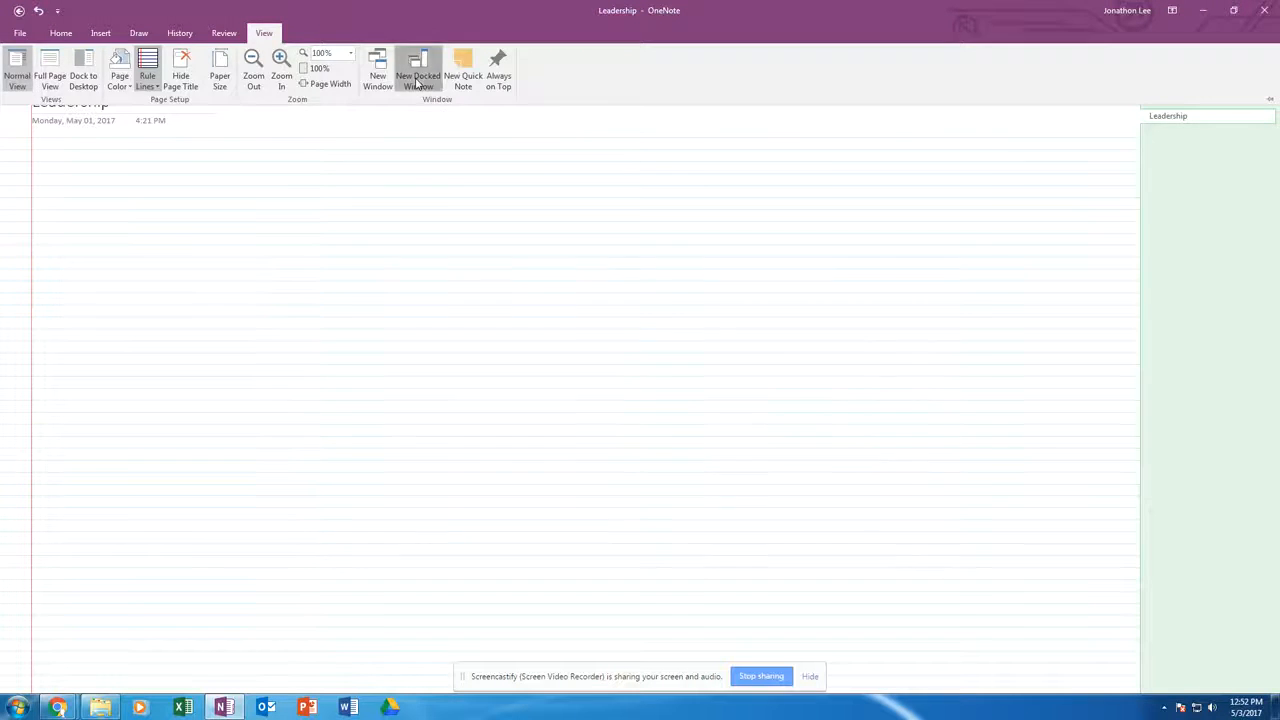
- Dock the Leadership page as a new docked window and note 'This is cool'
left_click(418, 70)
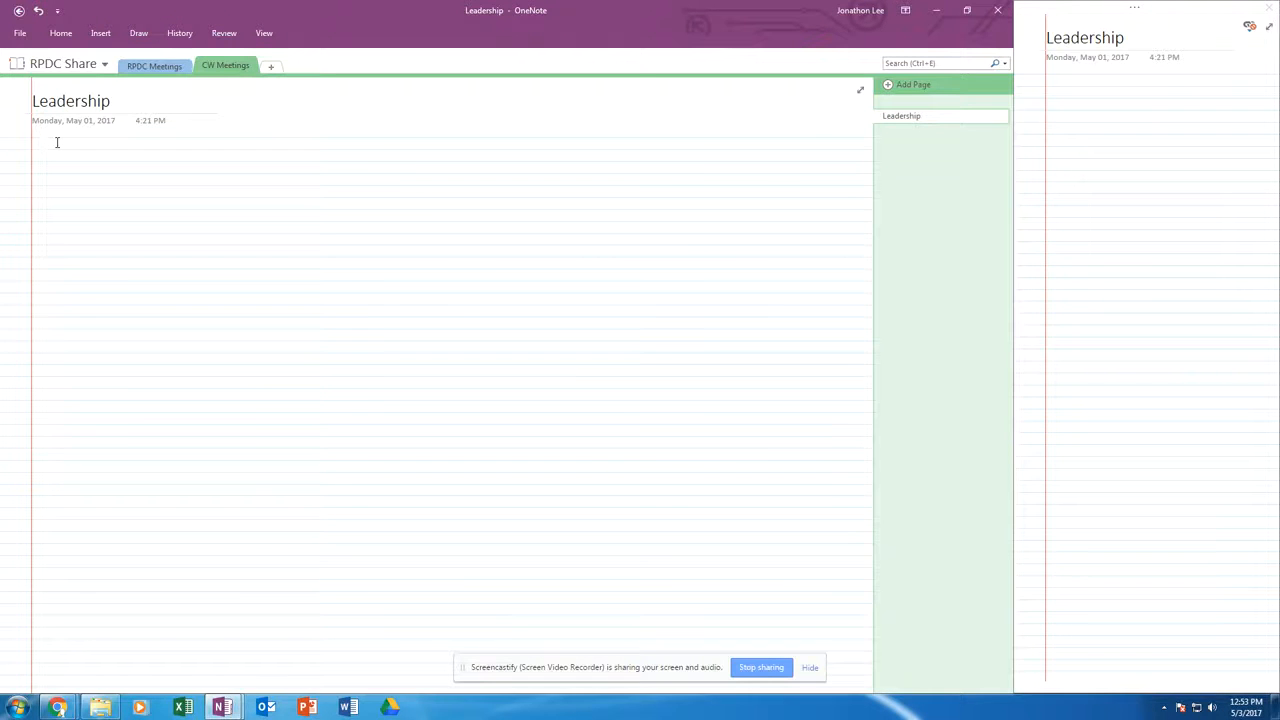
type("This is cool. Because I")
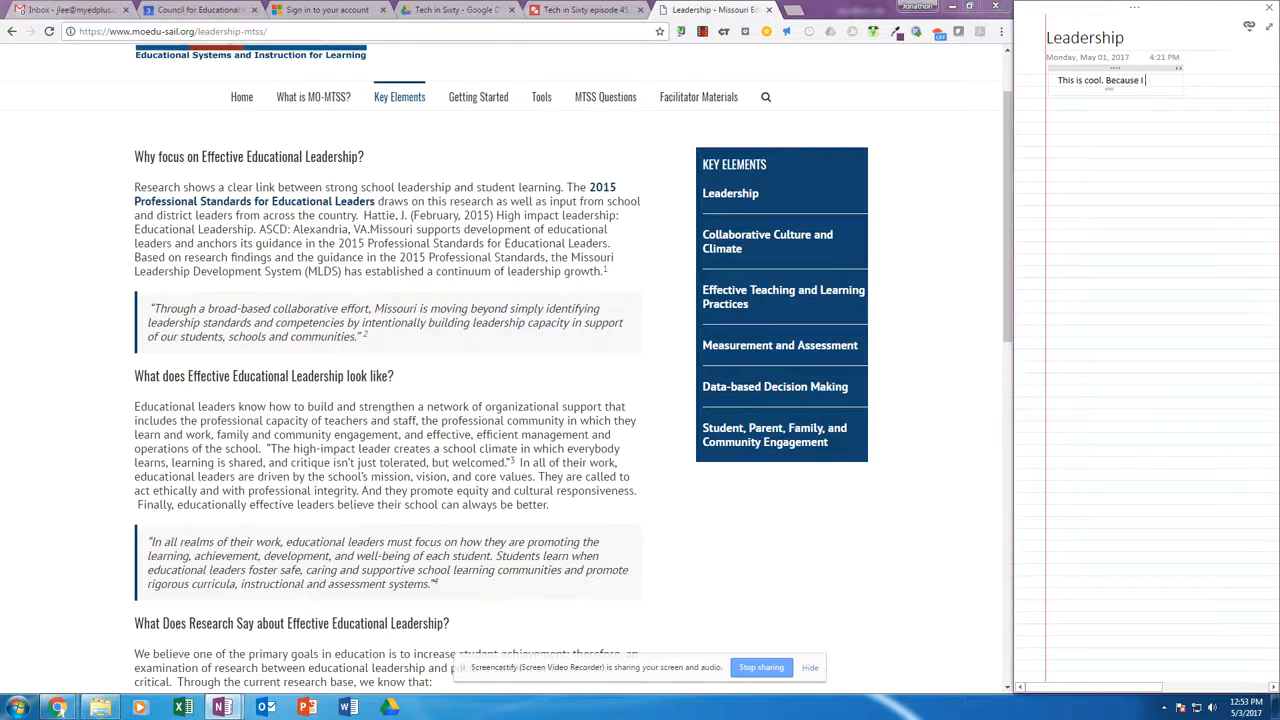
- Extend the note with 'can do', read further down the Chrome article, and return to the docked note
type("can do")
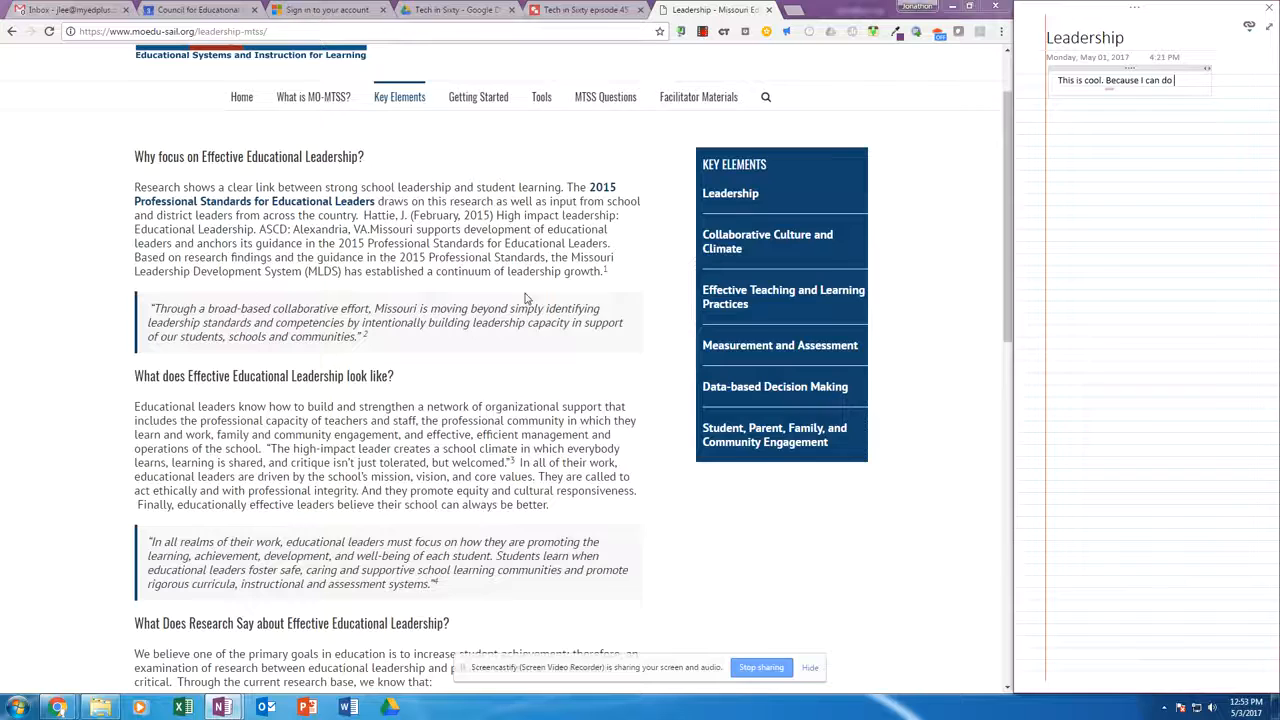
scroll("down", 3)
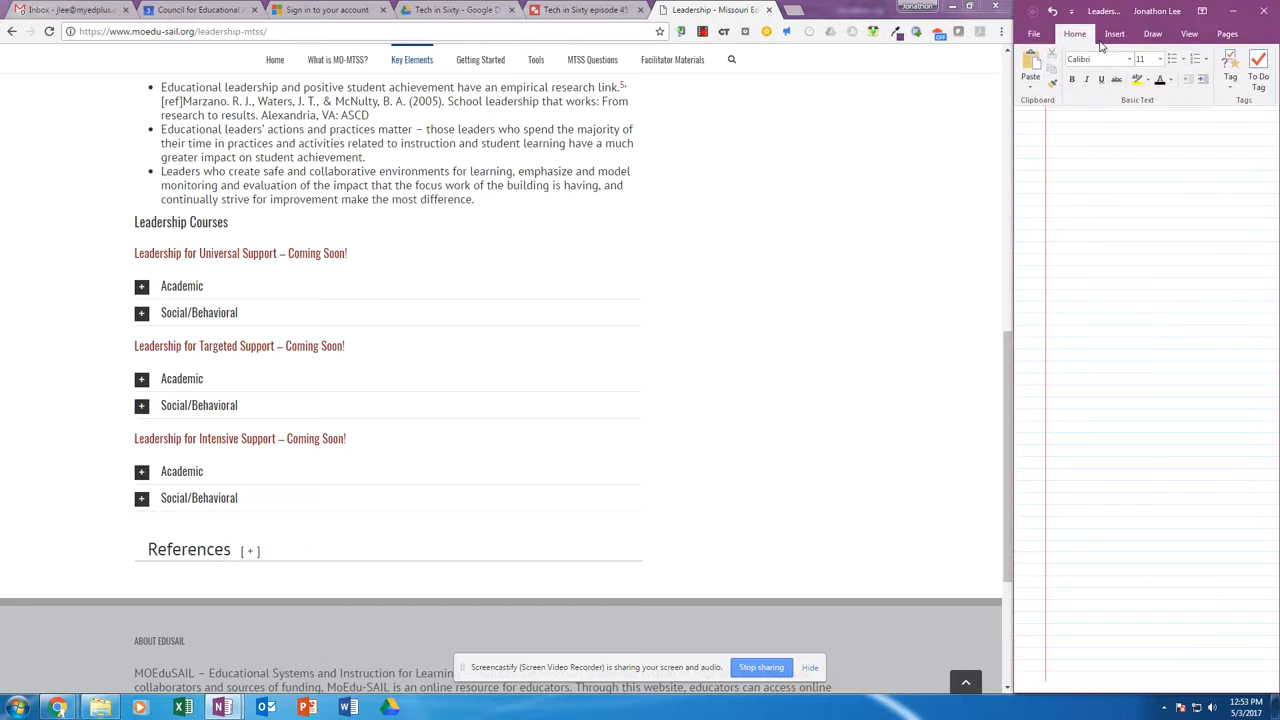
left_click(1200, 12)
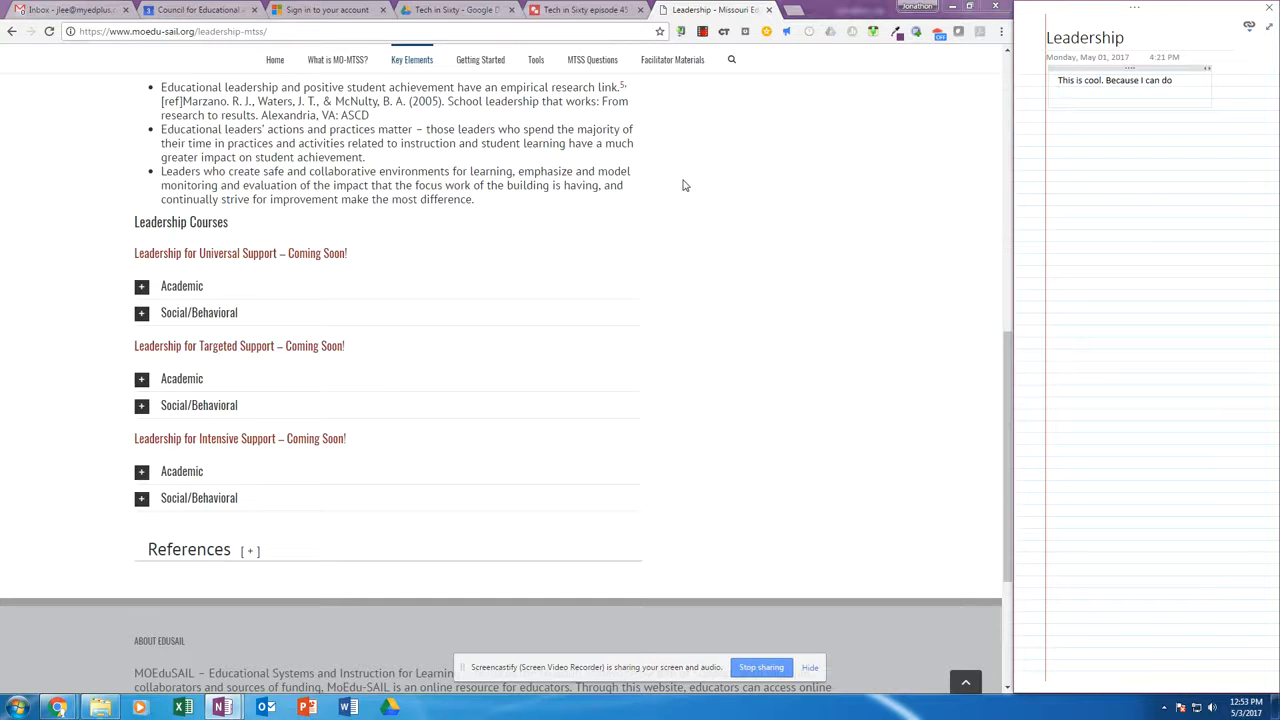
mouse_move(752, 212)
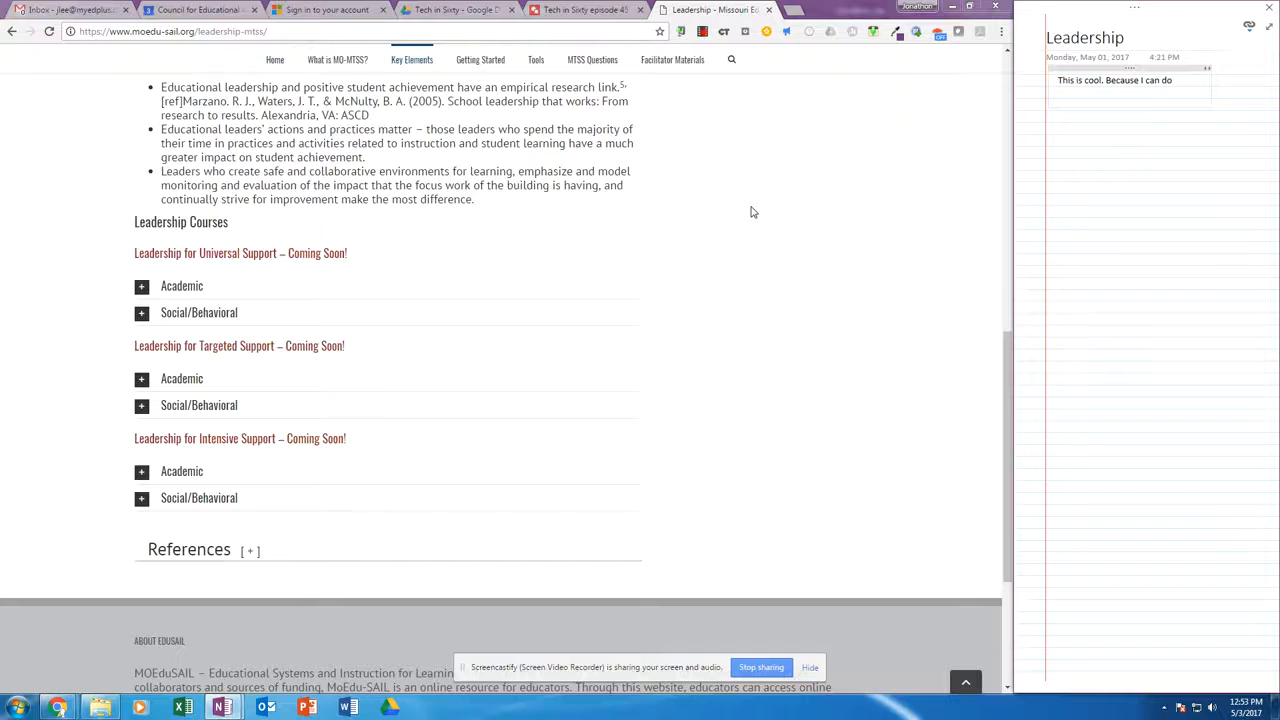